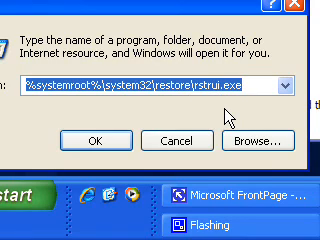
Launch System Restore by running %systemroot%\system32\restore\rstrui.exe from a cmd prompt
{"action": "type", "text": "cmd"}
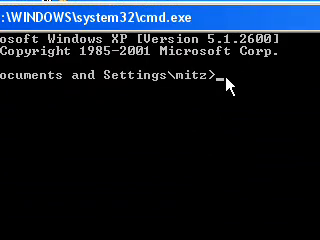
{"action": "type", "text": "%systemroot%\\sys"}
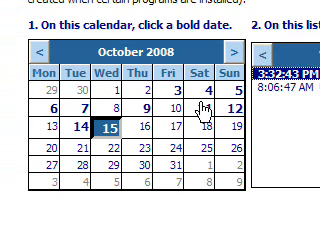
{"action": "mouse_move", "coordinate": [200, 92]}
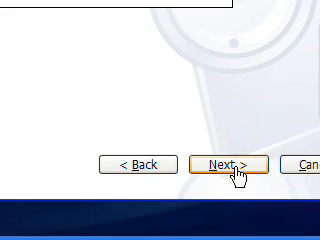
Proceed with the 15 October 2008 3:32 PM 'before gears' restore point
{"action": "left_click", "coordinate": [228, 160]}
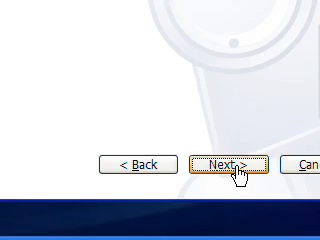
Read through the Confirm Restore Point Selection warnings, then back out without restoring
{"action": "left_click", "coordinate": [236, 162]}
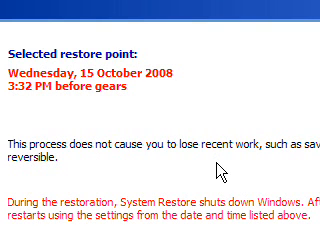
{"action": "scroll", "scroll_direction": "down", "scroll_amount": 3}
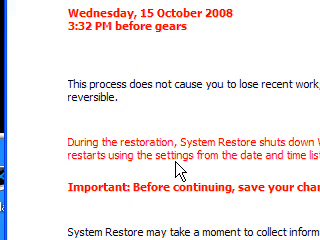
{"action": "scroll", "scroll_direction": "down", "scroll_amount": 3}
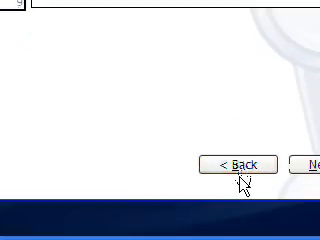
{"action": "left_click", "coordinate": [234, 164]}
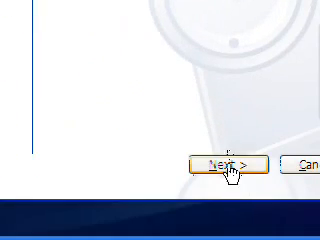
Create a new restore point with the description 'After gears'
{"action": "left_click", "coordinate": [232, 160]}
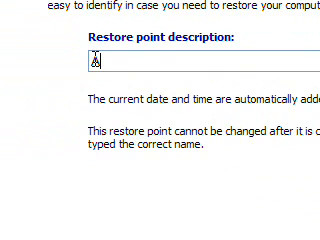
{"action": "type", "text": "After g"}
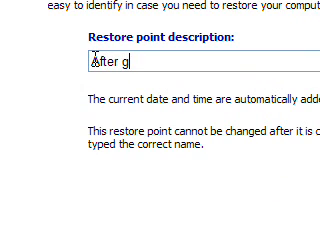
{"action": "type", "text": "ears"}
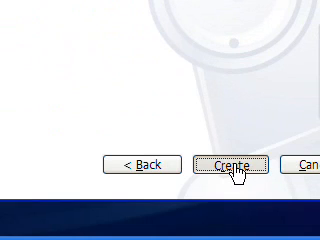
{"action": "left_click", "coordinate": [238, 164]}
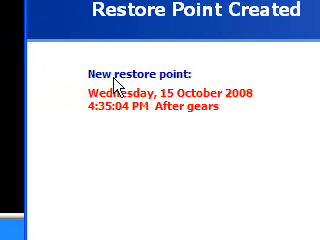
{"action": "mouse_move", "coordinate": [198, 122]}
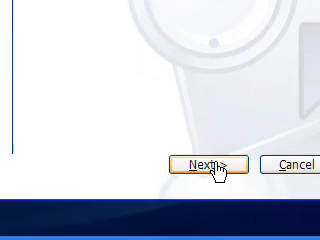
Reach and review the confirmation for restoring to the 11 October 2008 Restore Operation point
{"action": "left_click", "coordinate": [204, 160]}
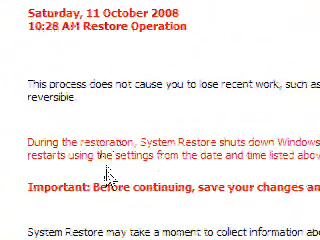
{"action": "scroll", "scroll_direction": "down", "scroll_amount": 3}
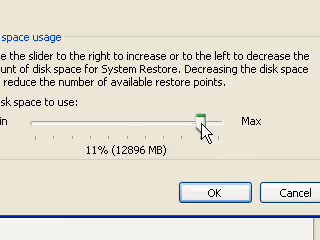
Raise the System Restore disk space allowance from 11% to 12% (about 14307 MB)
{"action": "left_click_drag", "start_coordinate": [200, 120], "coordinate": [212, 120]}
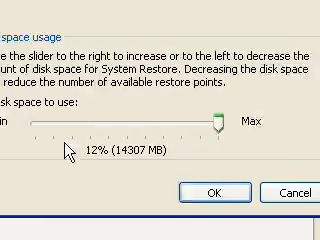